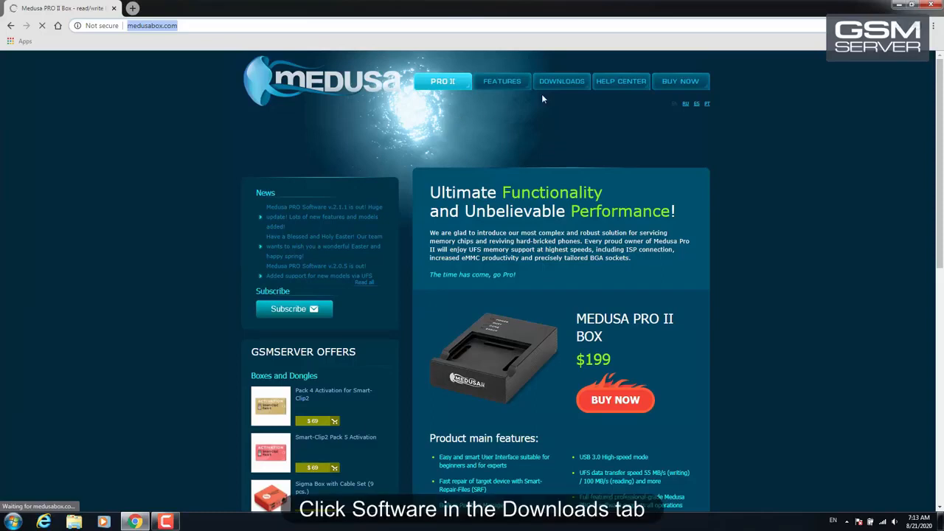
# Download the Medusa Pro Repair Suite Installer from Software downloads and open the driver downloads list
pyautogui.click(561, 81)
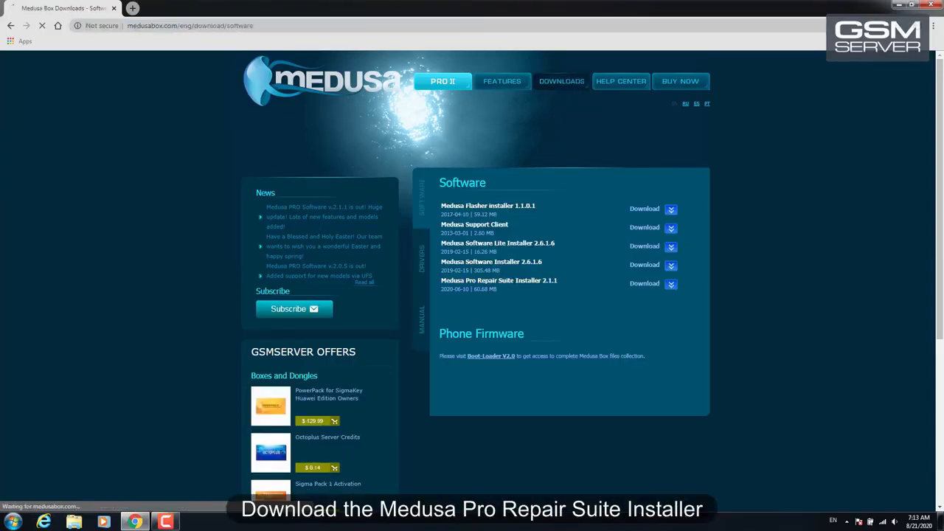
pyautogui.click(670, 284)
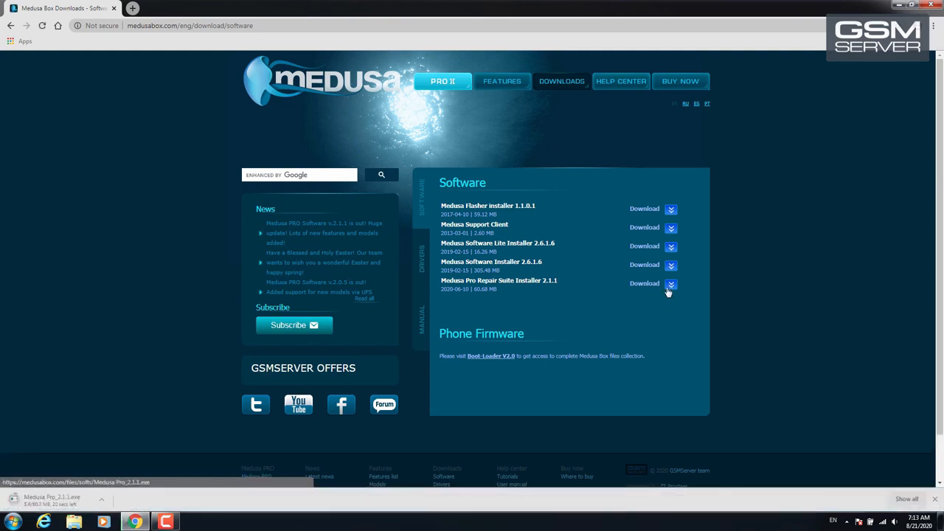
pyautogui.click(422, 266)
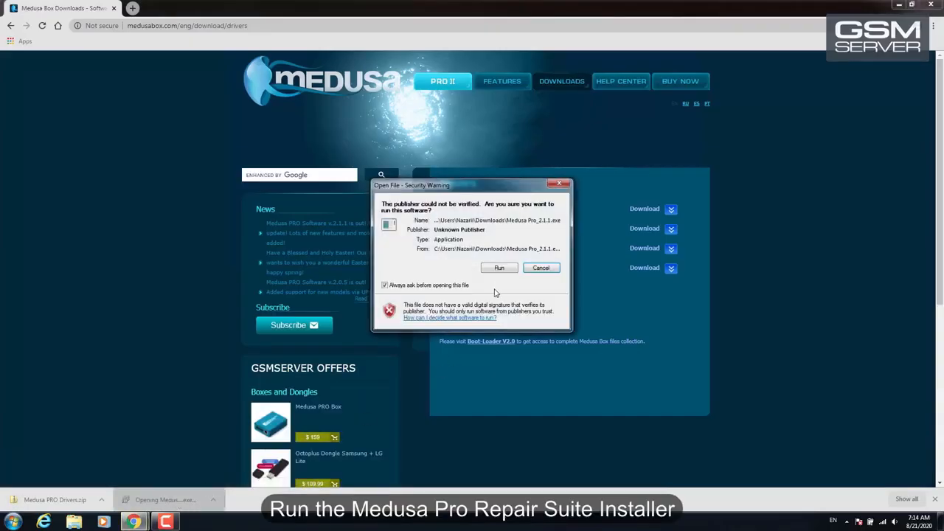
# Install Medusa Pro Software in the default folder with a desktop shortcut
pyautogui.click(499, 267)
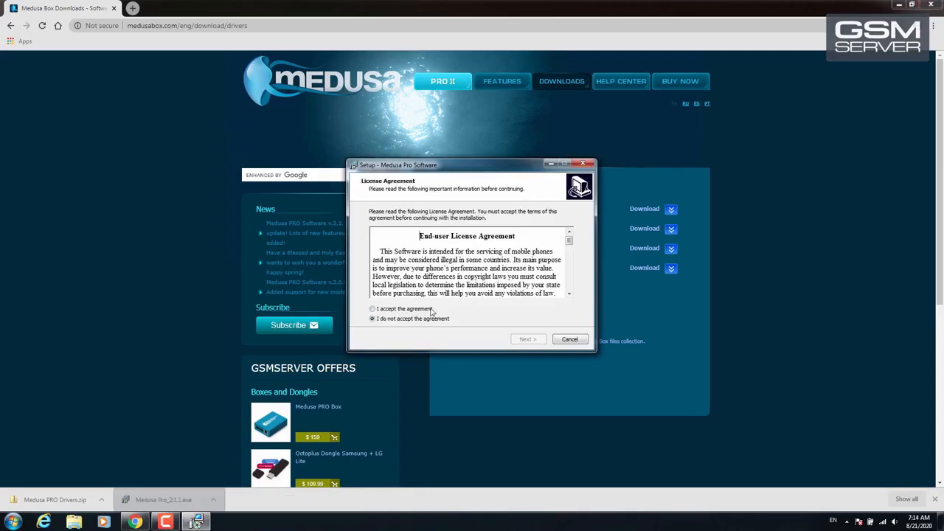
pyautogui.click(527, 339)
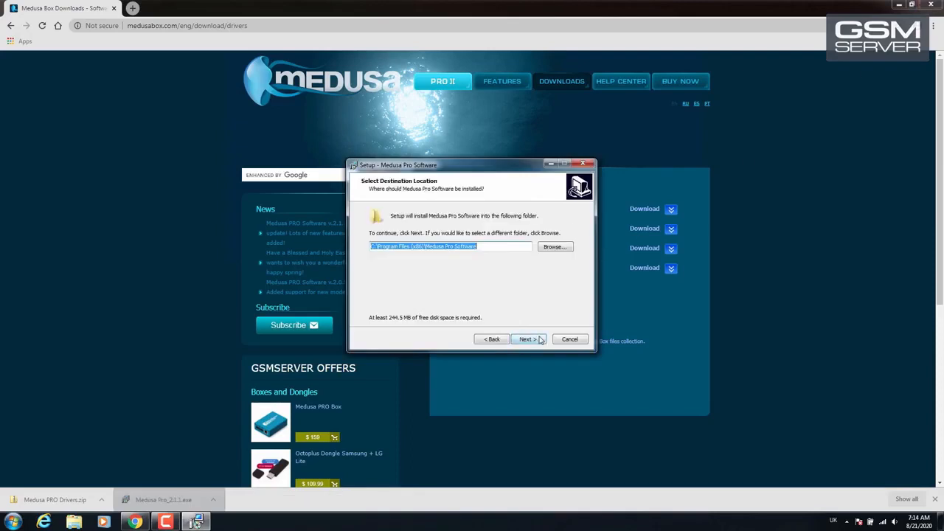
pyautogui.click(527, 339)
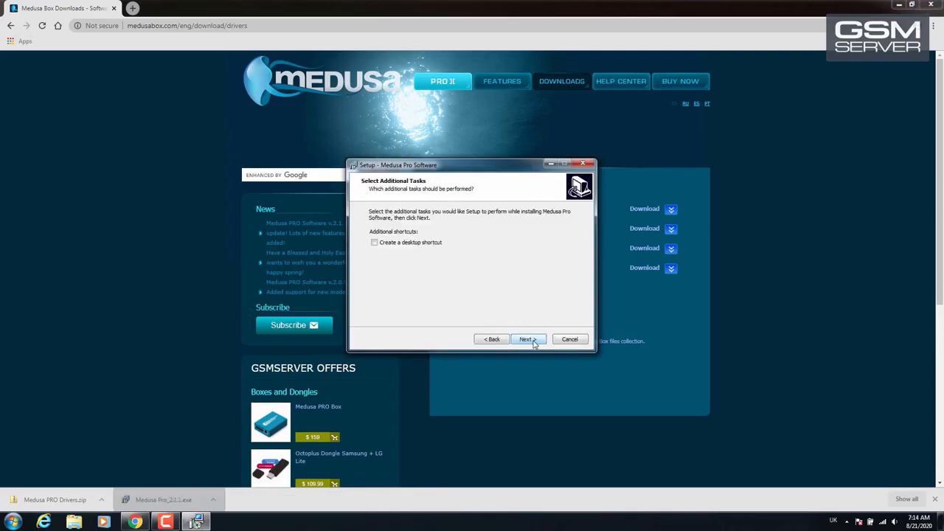
pyautogui.click(528, 339)
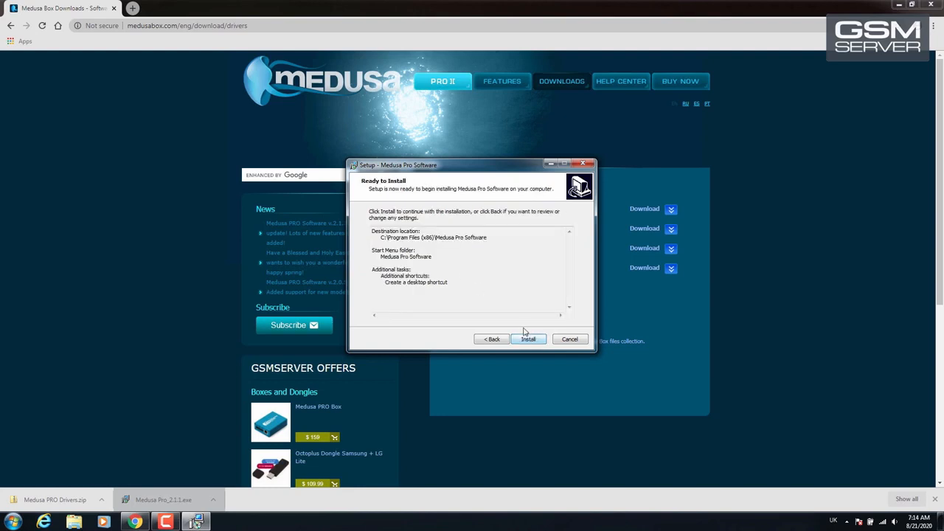
pyautogui.click(528, 339)
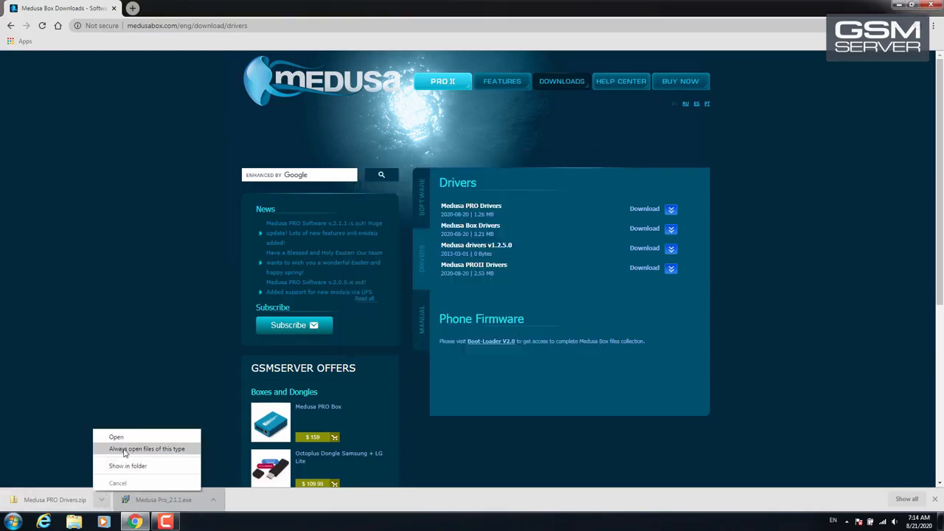
# Extract the Medusa PRO Drivers zip onto the desktop and check the extracted folder
pyautogui.click(138, 463)
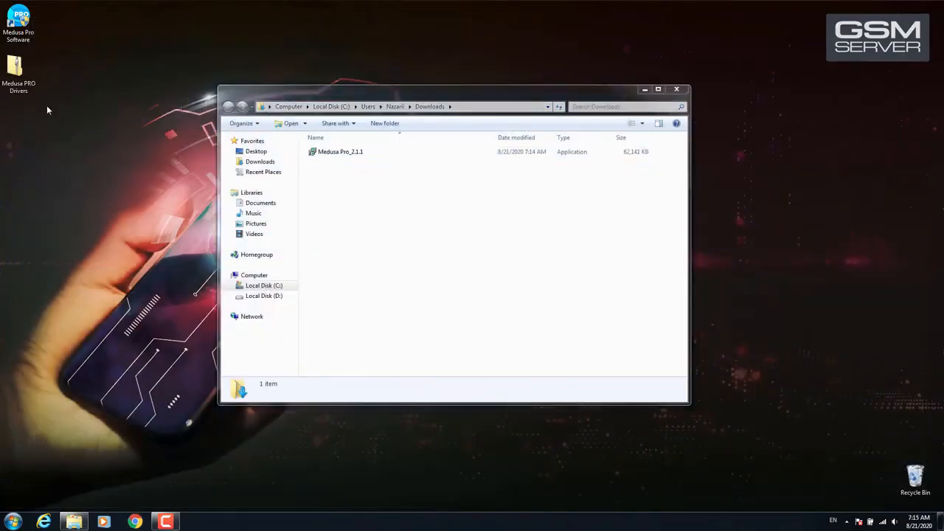
pyautogui.click(678, 88)
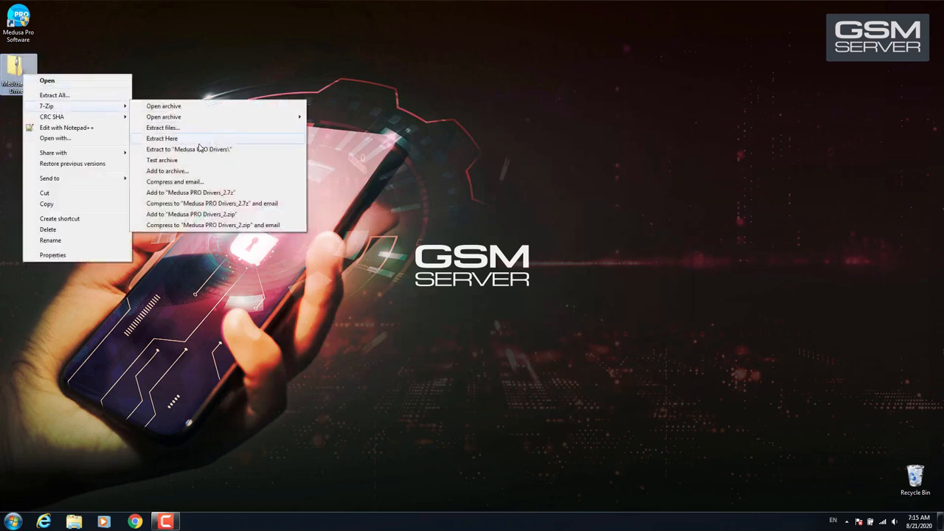
pyautogui.click(161, 138)
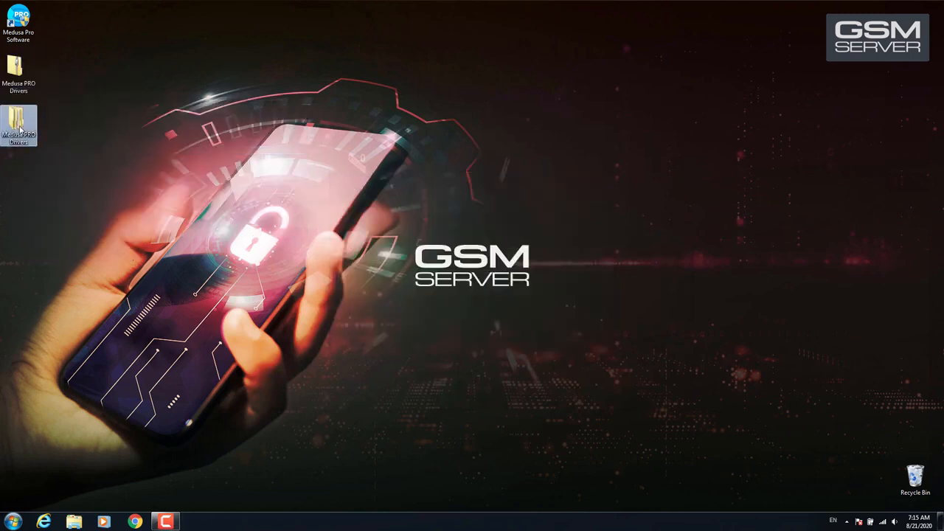
pyautogui.doubleClick(20, 129)
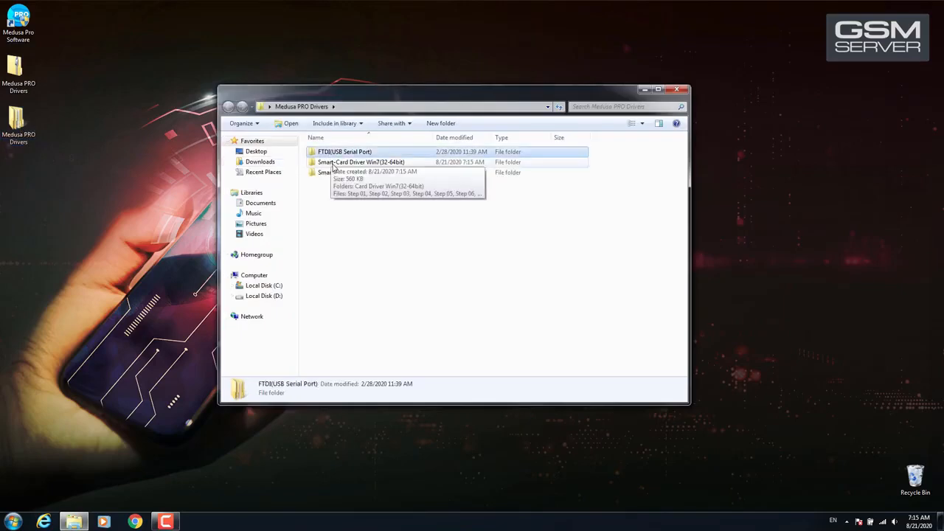
pyautogui.click(679, 88)
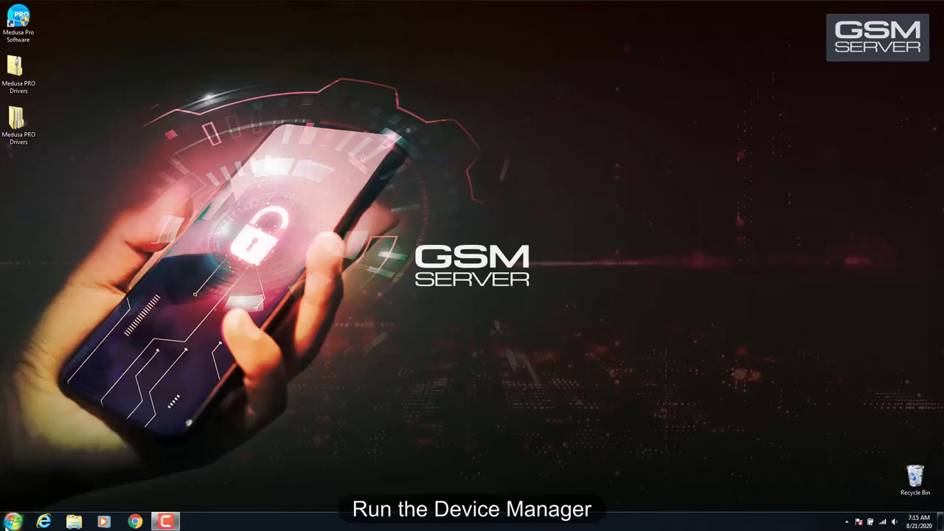
# Search 'devic' to open Device Manager and expand the smart card devices
pyautogui.write('devic')
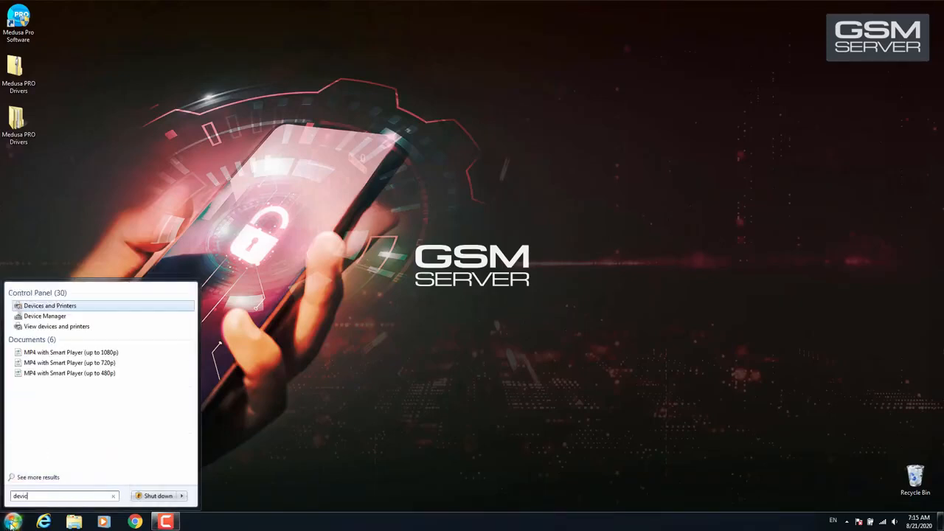
pyautogui.click(45, 315)
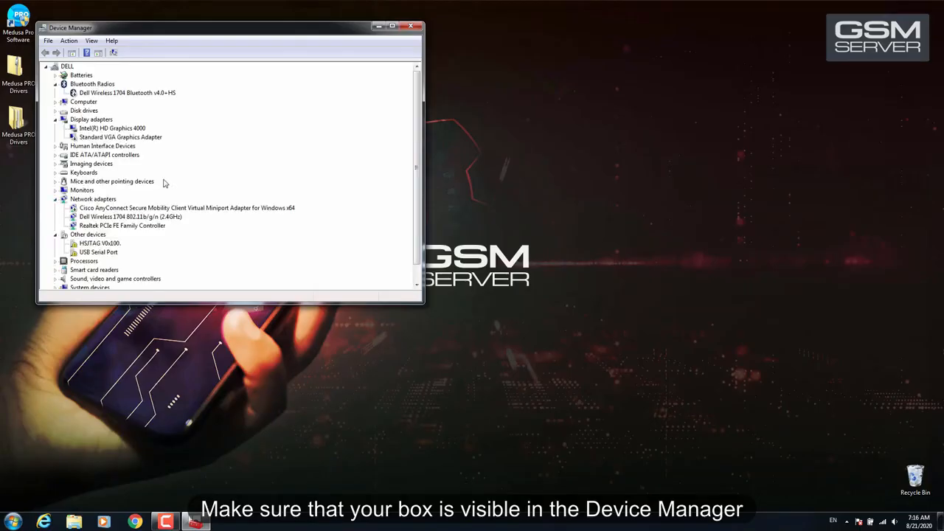
pyautogui.click(99, 242)
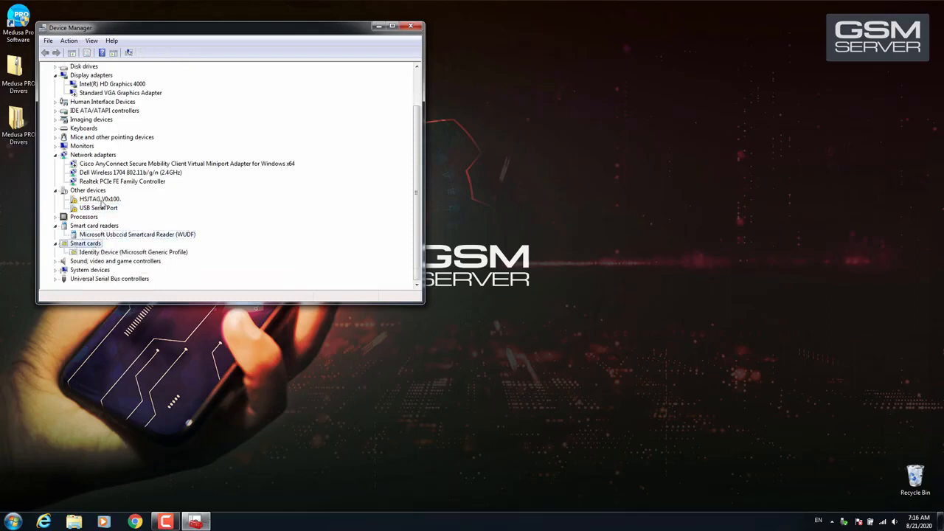
# Install ftdibus.inf from the Medusa PRO Drivers folder as the USB Serial Port driver
pyautogui.rightClick(99, 207)
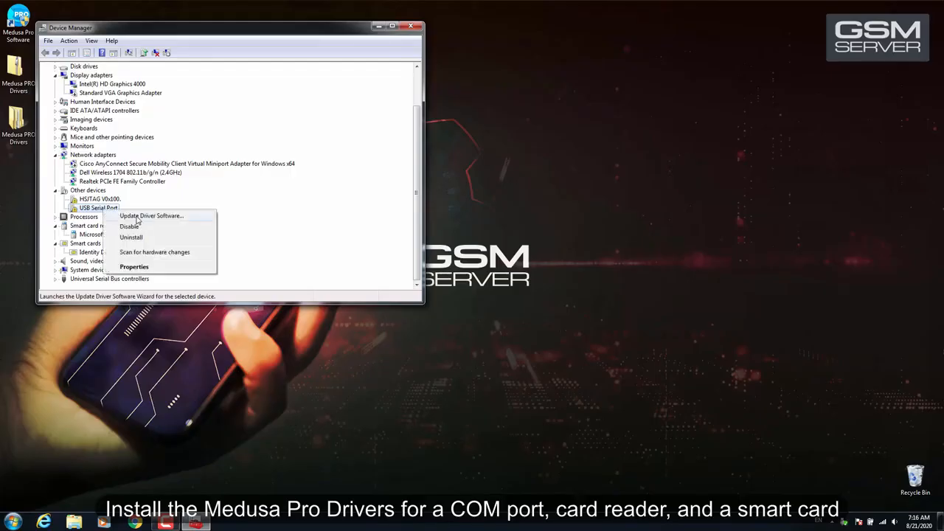
pyautogui.click(150, 215)
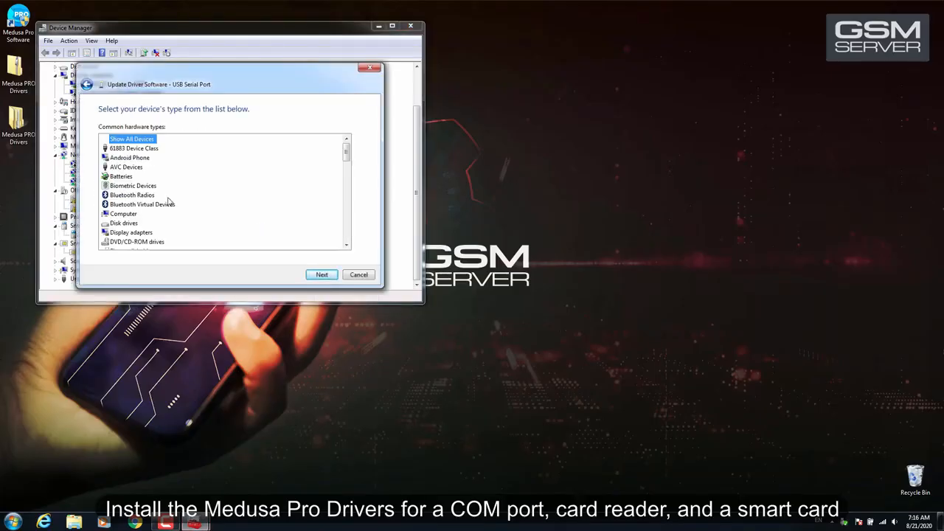
pyautogui.scroll(-3)
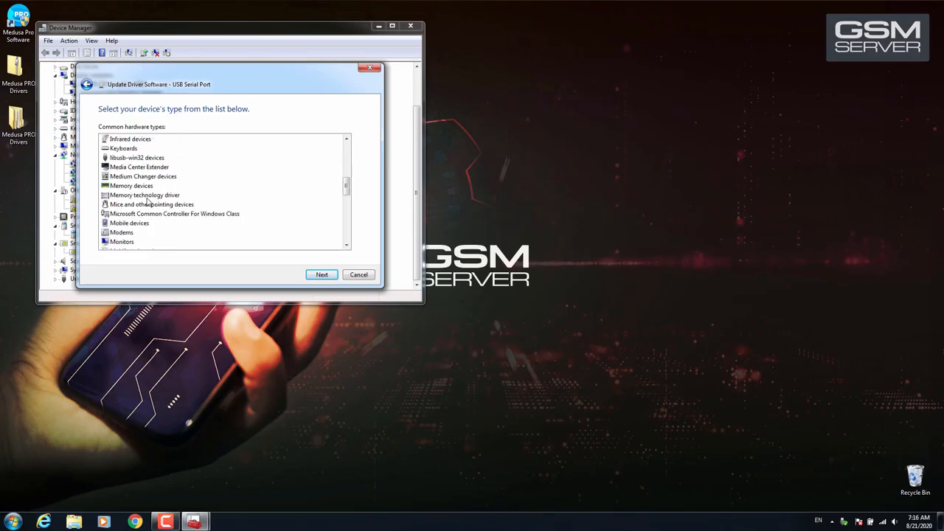
pyautogui.scroll(-3)
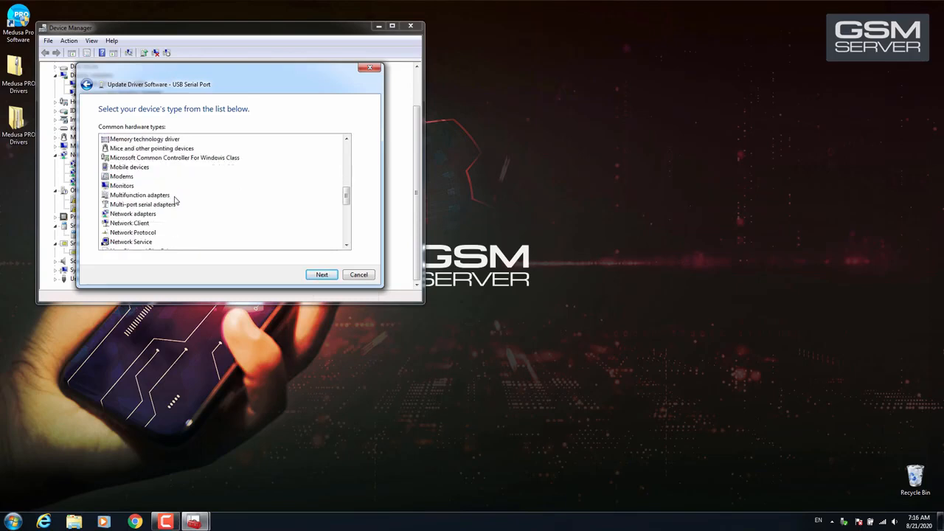
pyautogui.click(322, 274)
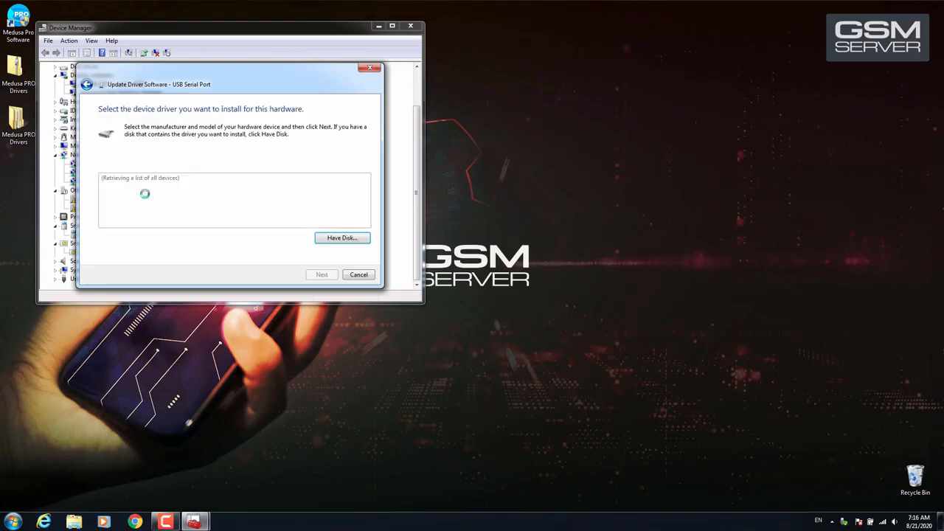
pyautogui.click(341, 237)
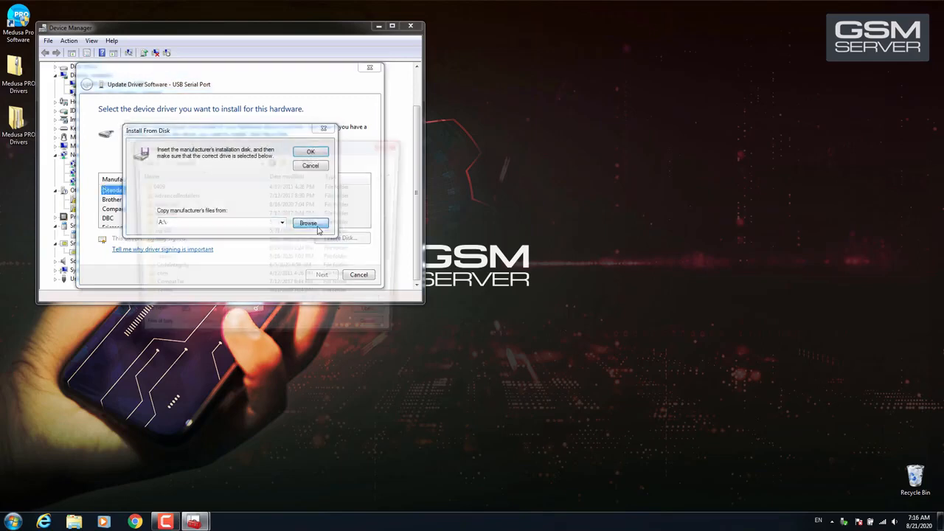
pyautogui.click(309, 223)
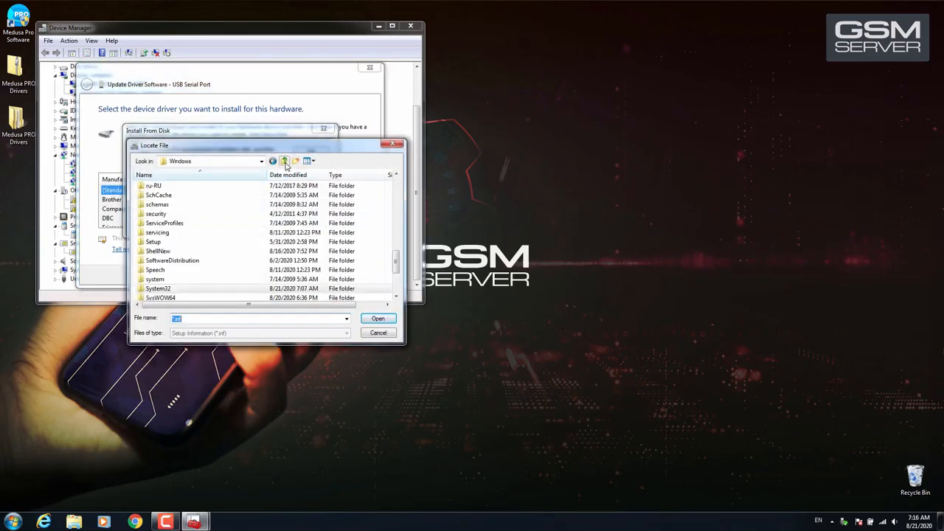
pyautogui.click(261, 160)
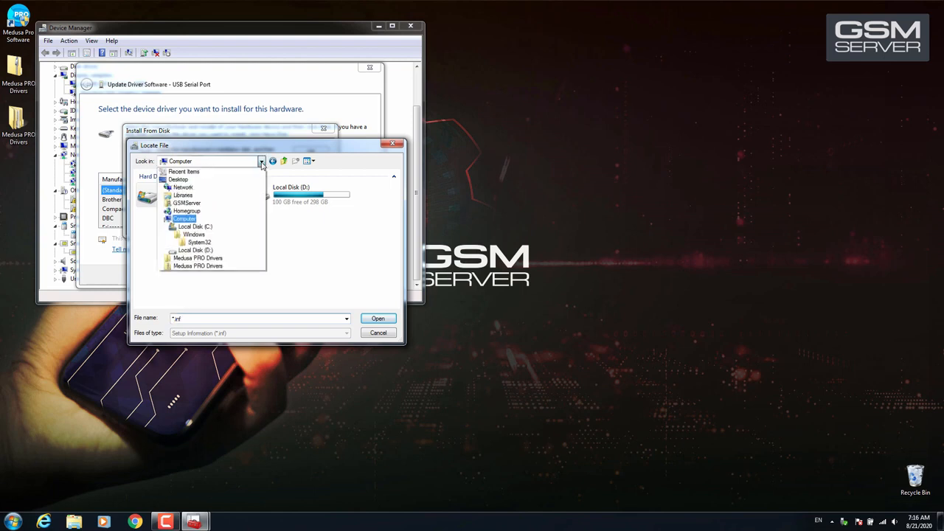
pyautogui.click(177, 179)
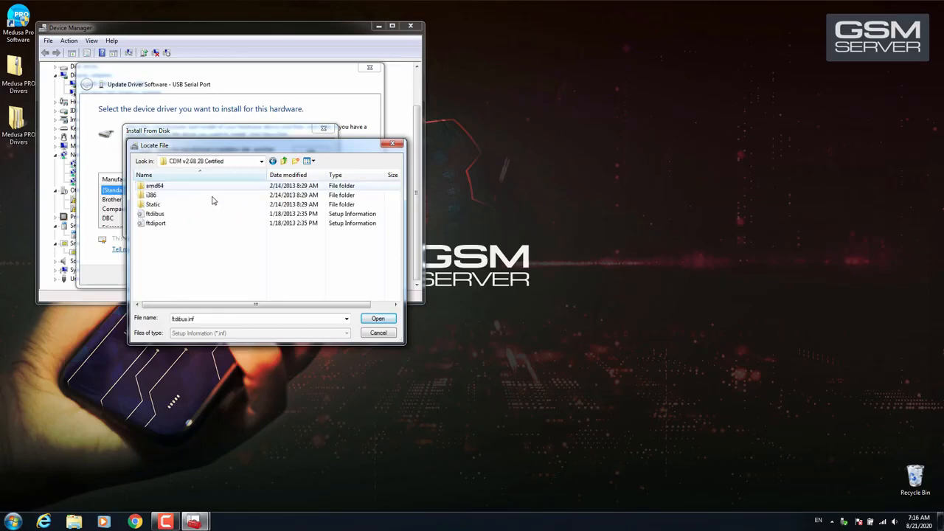
pyautogui.click(378, 318)
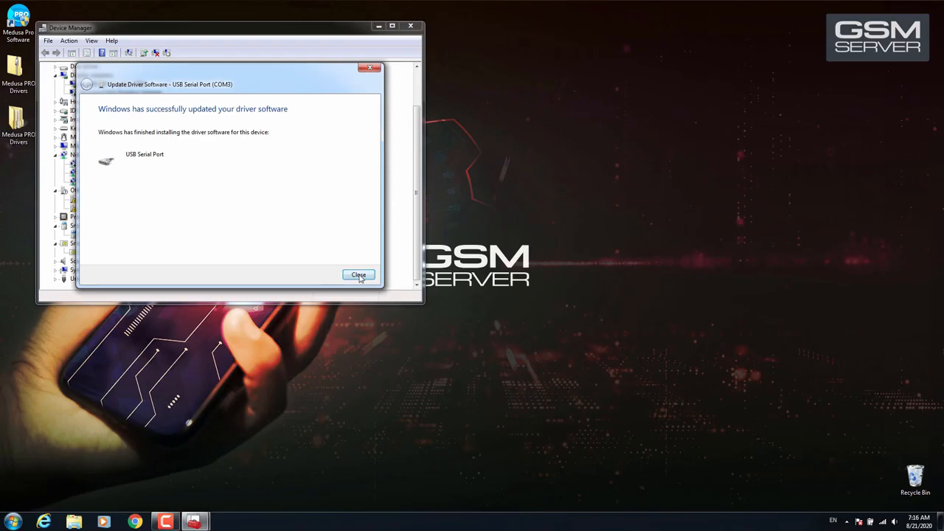
pyautogui.click(357, 274)
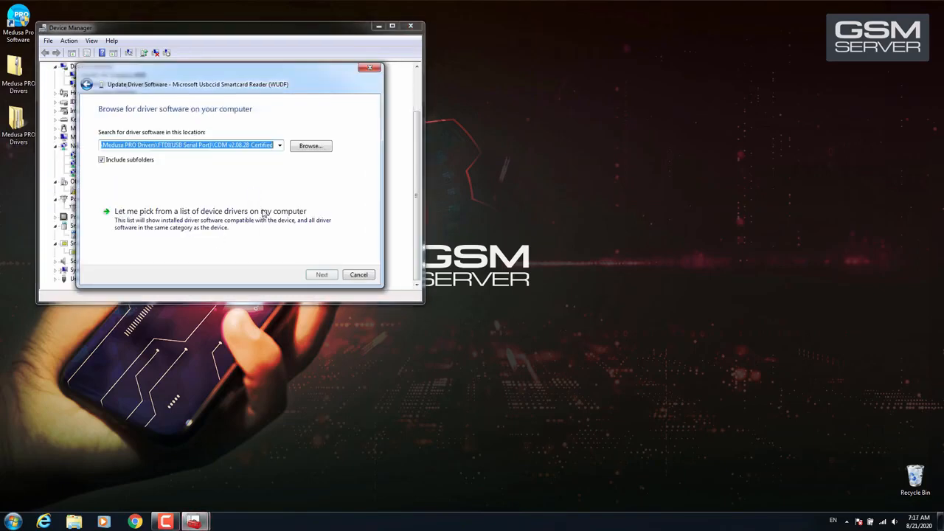
# Install SZCCID.inf from Smart-Card Reader Driver\TOP GX4 for the smart card reader
pyautogui.click(210, 211)
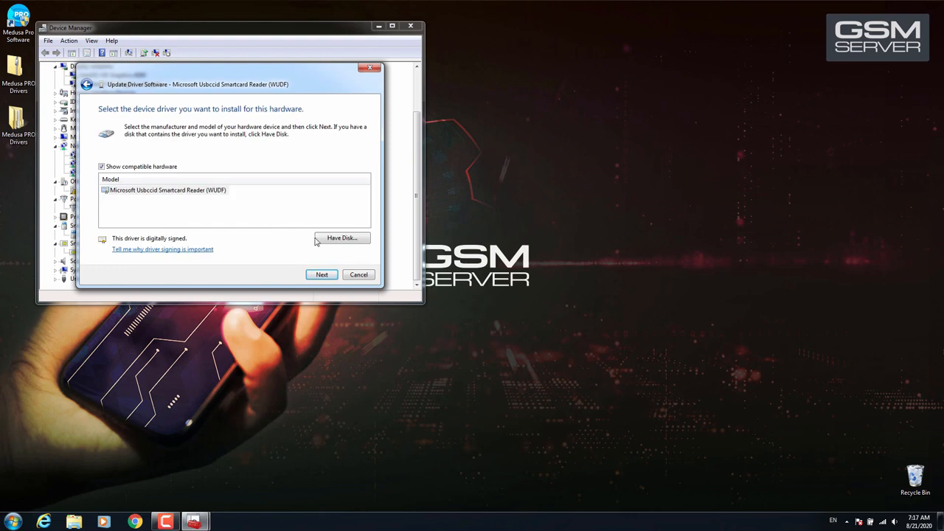
pyautogui.click(341, 238)
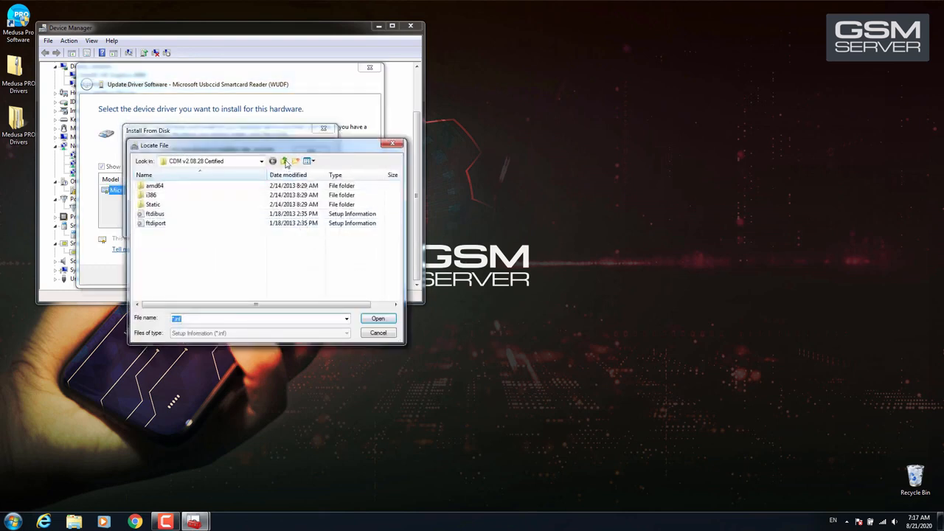
pyautogui.click(284, 160)
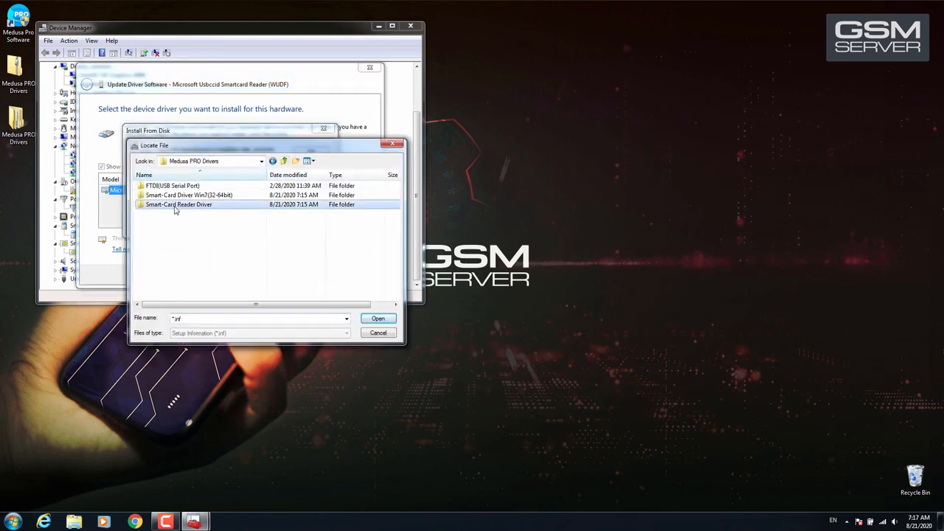
pyautogui.doubleClick(178, 204)
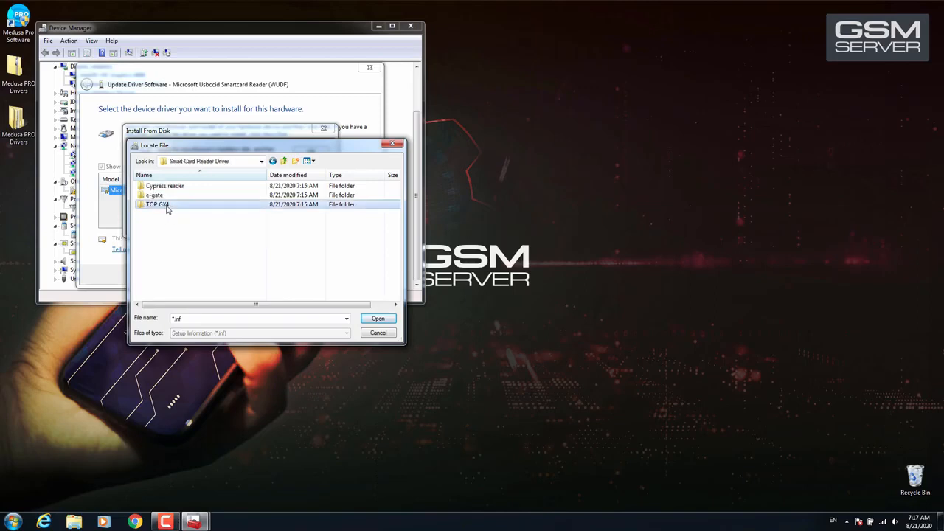
pyautogui.doubleClick(157, 204)
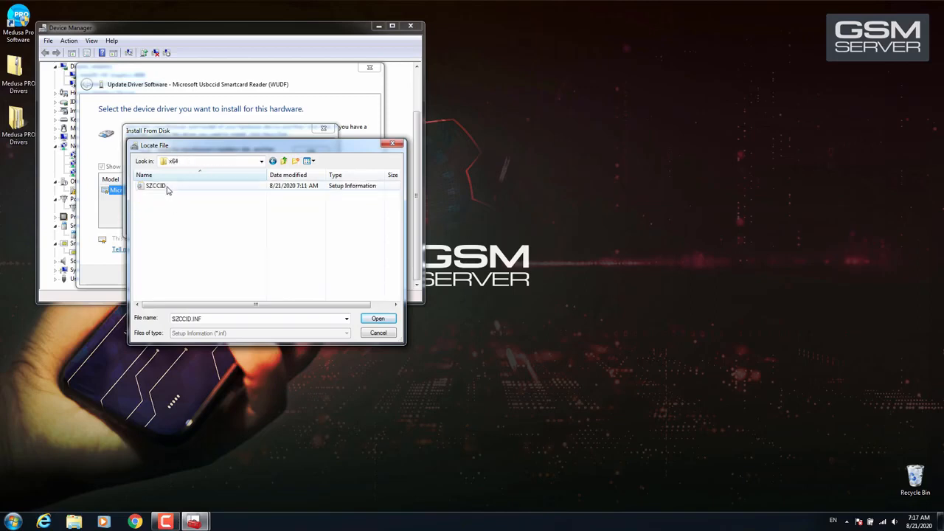
pyautogui.click(378, 318)
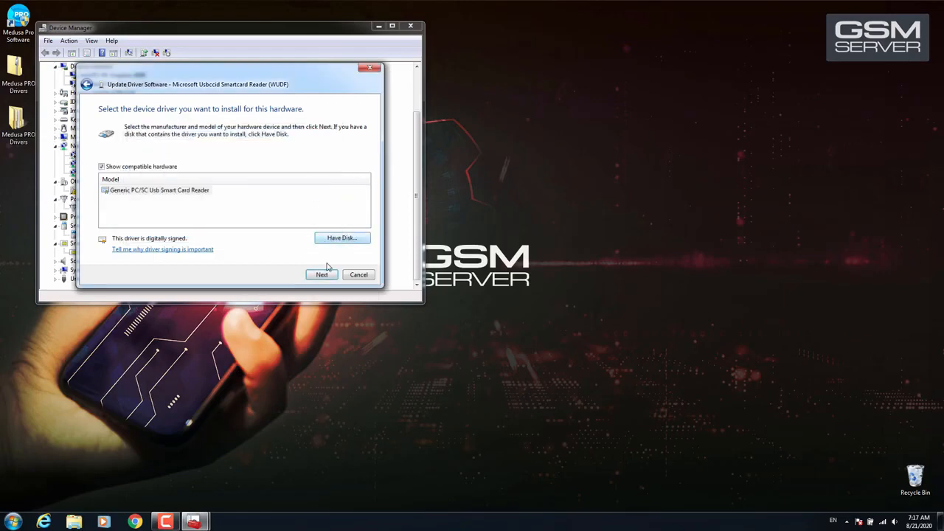
pyautogui.click(321, 274)
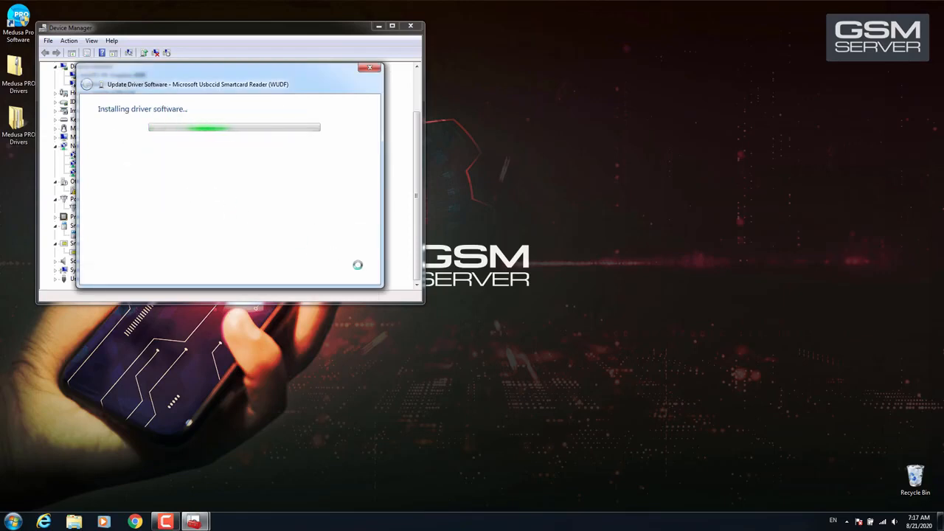
pyautogui.click(129, 261)
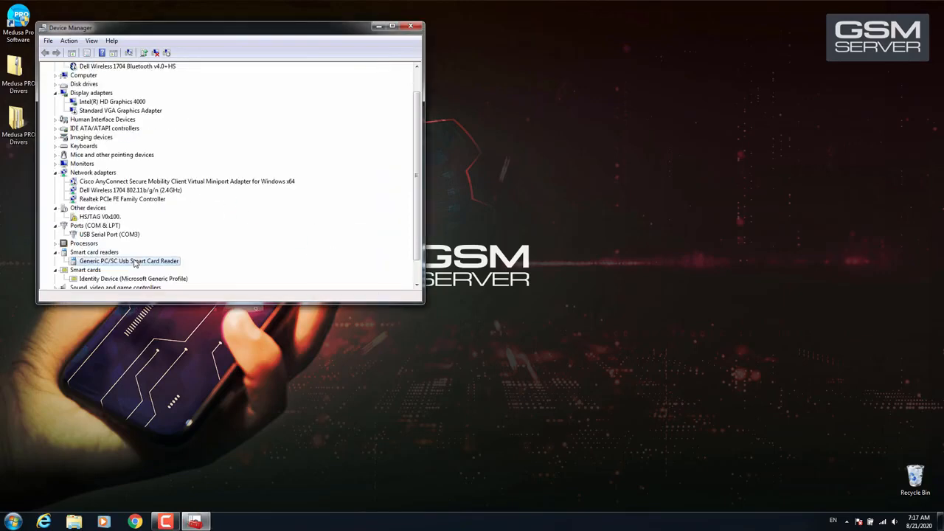
# Update the Identity Device driver with oem18.inf from Smart-Card Driver Win7(32-64bit), accepting the unverified driver
pyautogui.rightClick(133, 279)
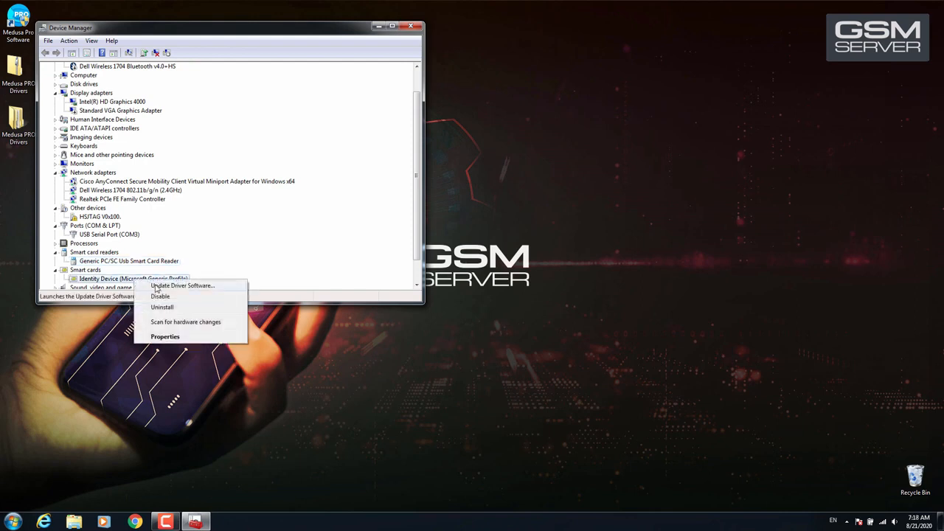
pyautogui.click(181, 285)
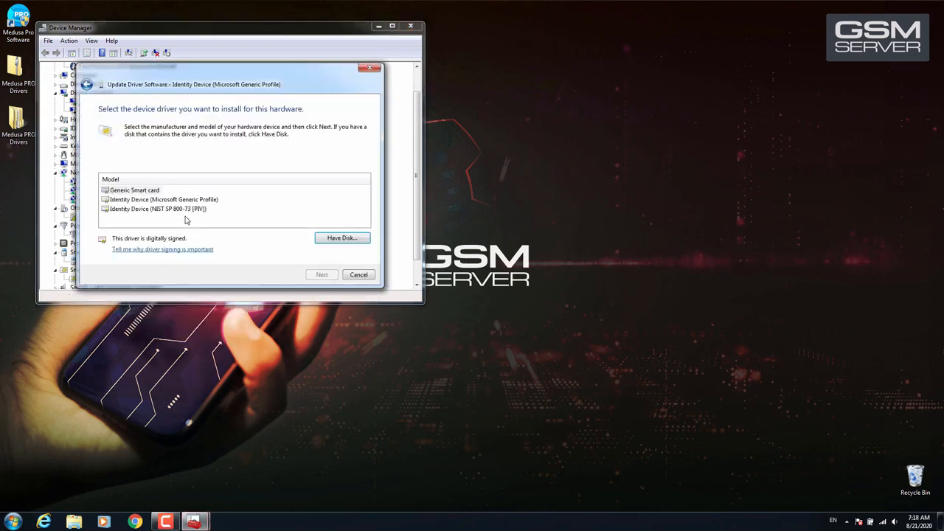
pyautogui.click(342, 237)
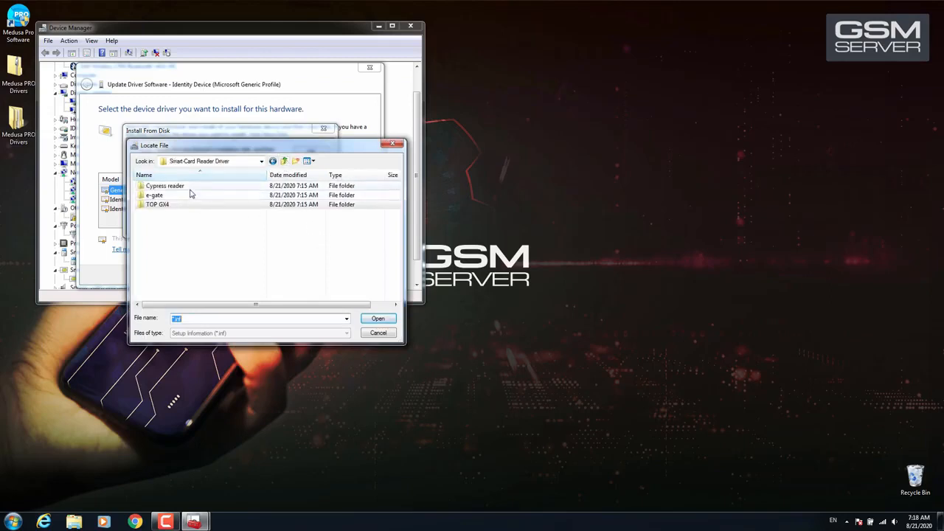
pyautogui.click(284, 161)
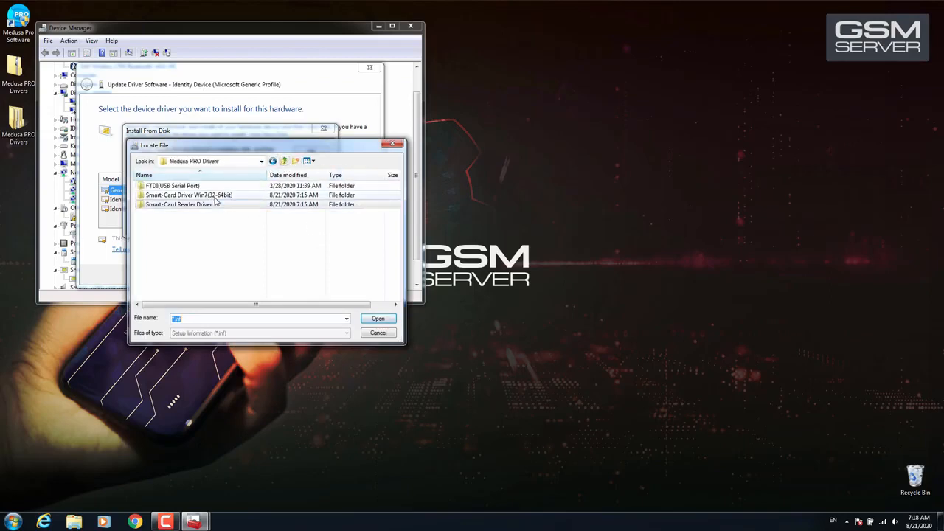
pyautogui.doubleClick(189, 195)
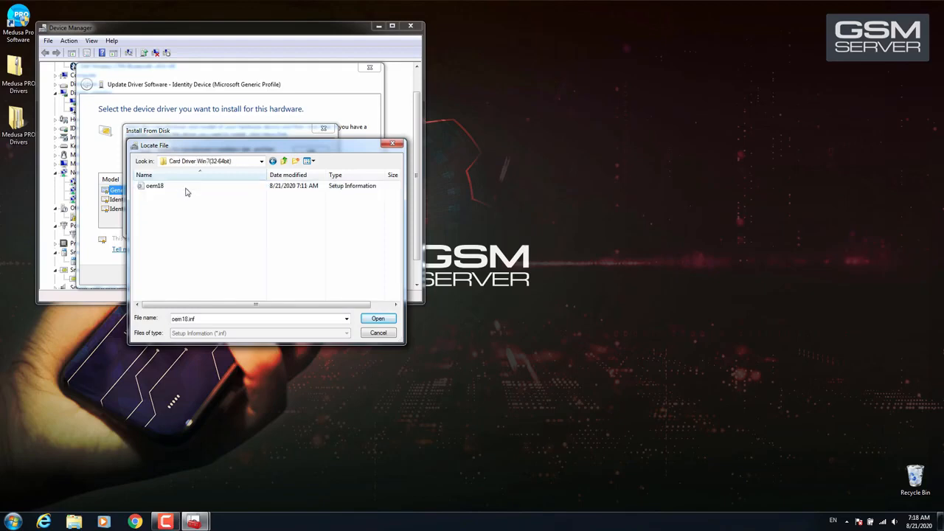
pyautogui.click(378, 318)
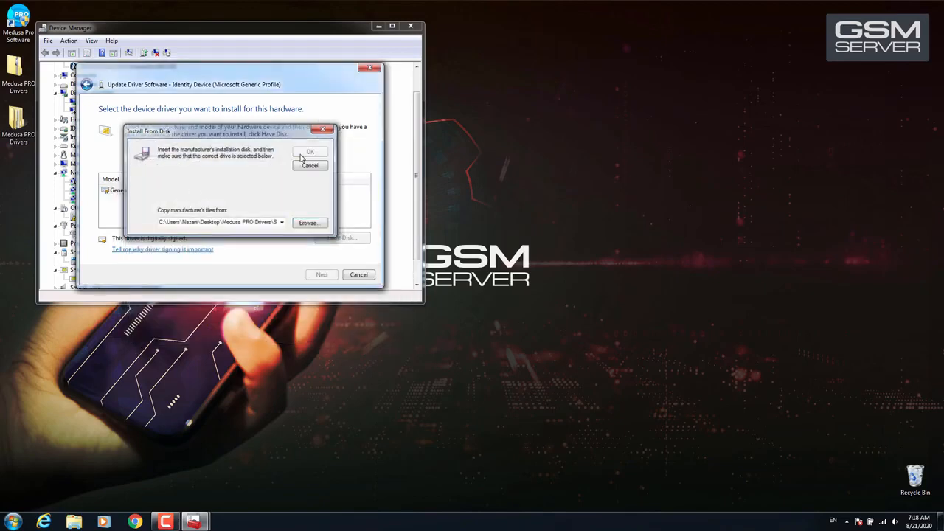
pyautogui.click(310, 151)
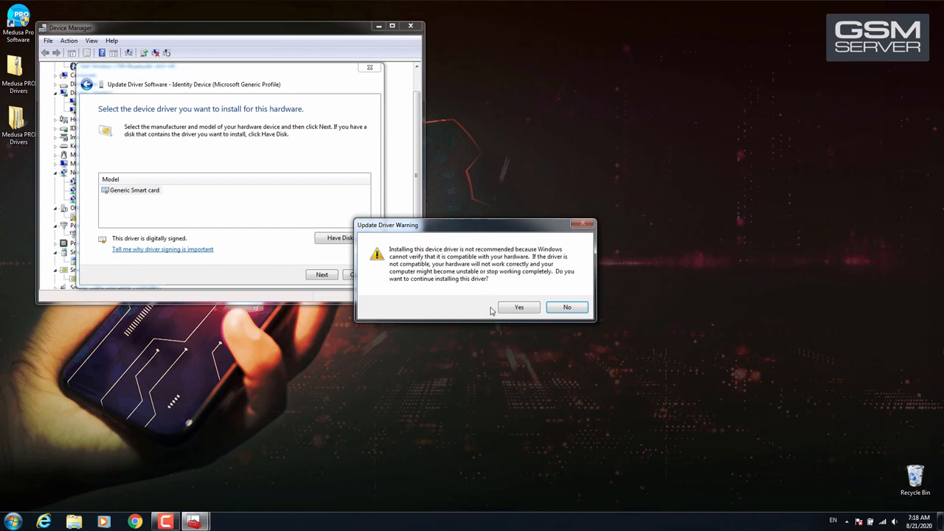
pyautogui.click(519, 306)
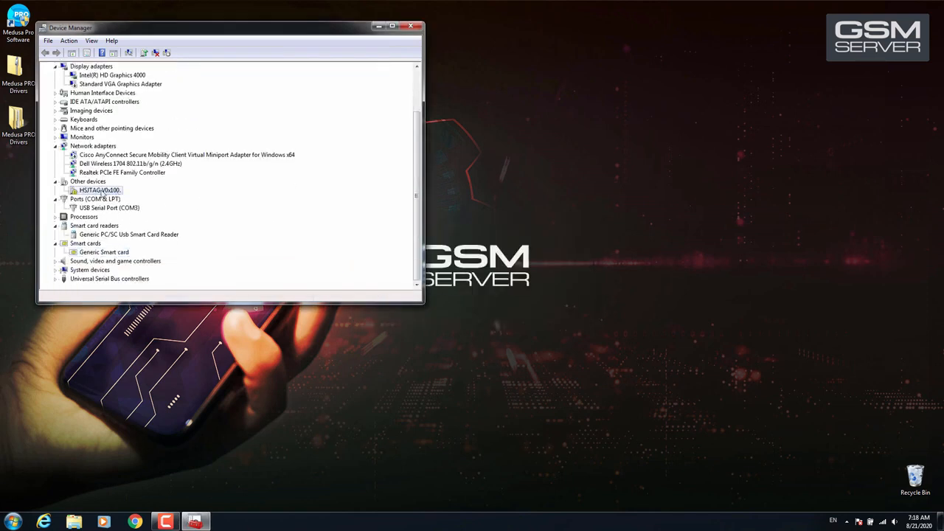
# Search 'me' in Start and open the Medusa Card Updater's file location
pyautogui.click(128, 233)
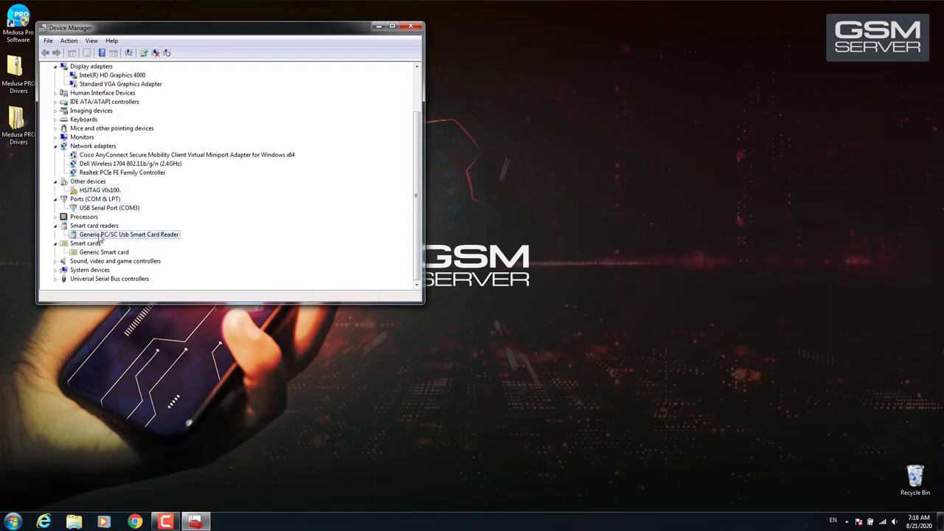
pyautogui.click(14, 522)
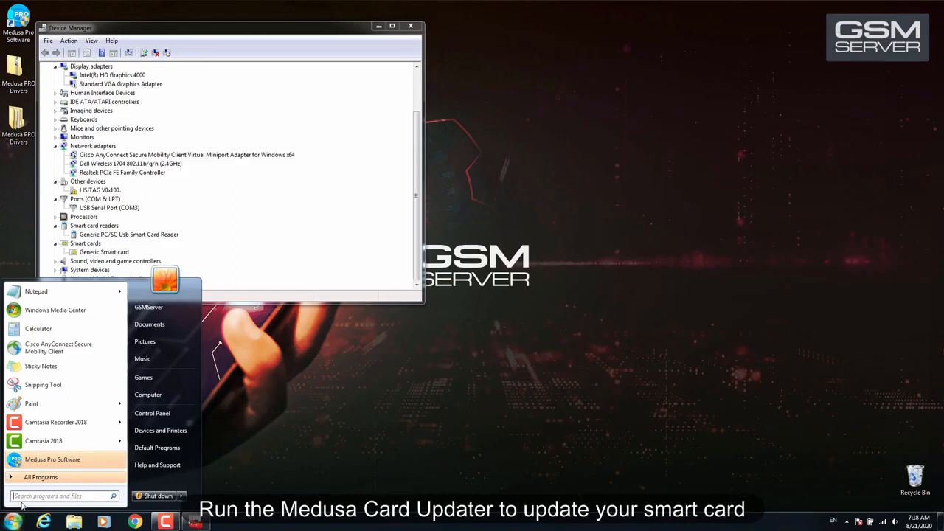
pyautogui.write('me')
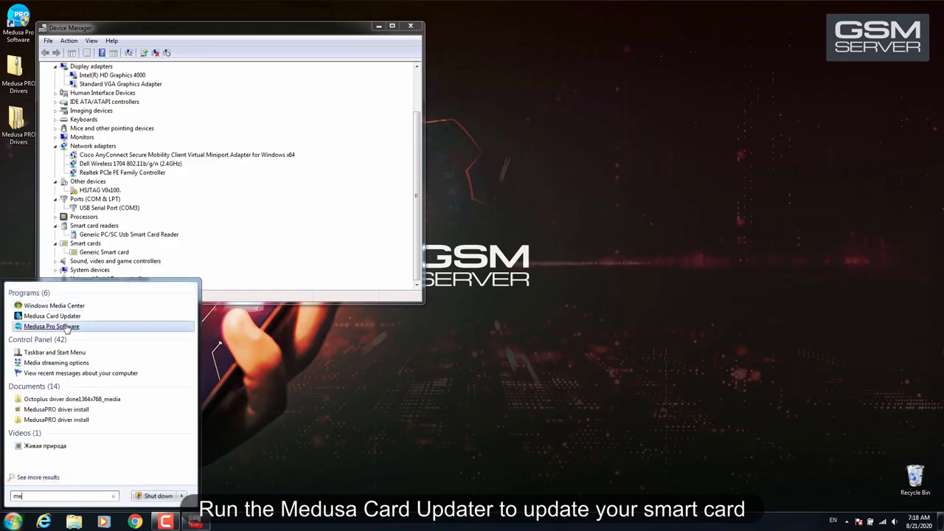
pyautogui.rightClick(52, 316)
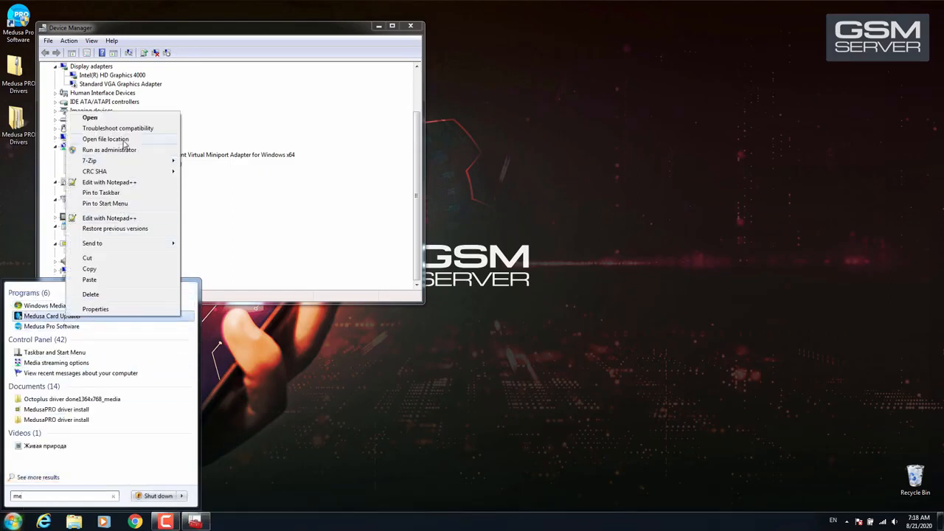
pyautogui.click(105, 139)
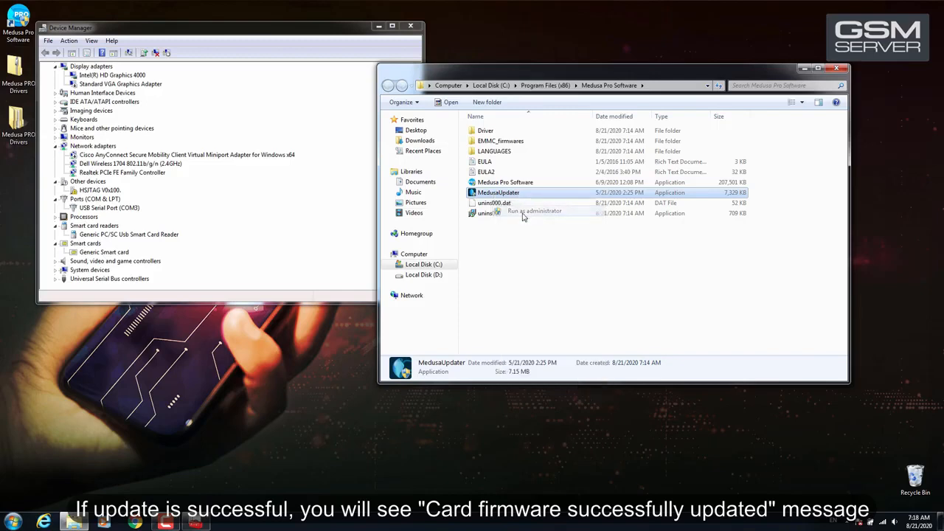
# Run MedusaUpdater and close it after 'Card firmware successfully updated!' appears
pyautogui.doubleClick(498, 191)
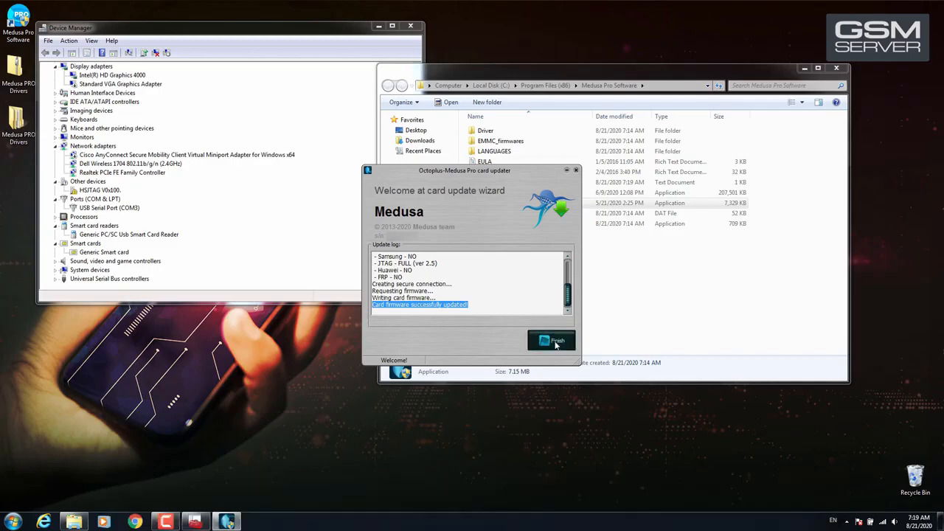
pyautogui.click(550, 340)
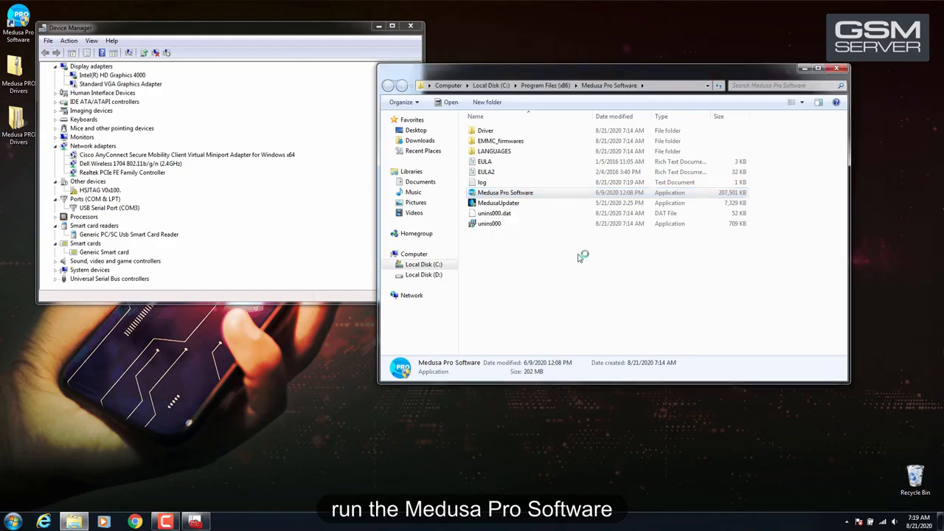
# Launch Medusa Pro Software 2.1.1 and dismiss the smart card warning notice
pyautogui.doubleClick(504, 192)
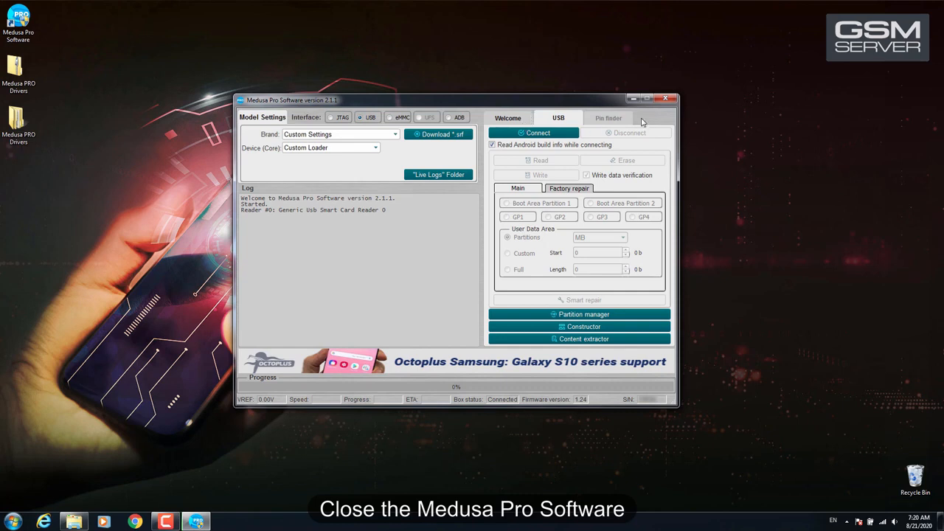
pyautogui.click(665, 98)
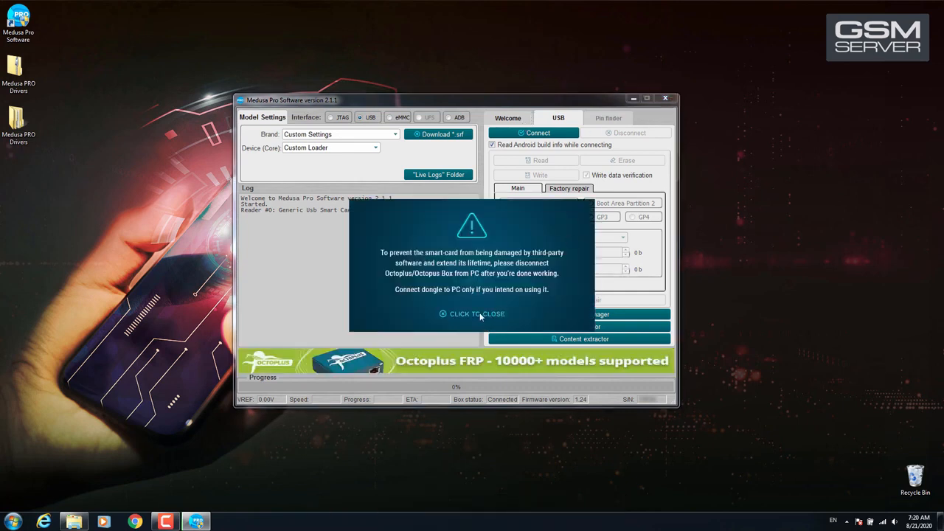